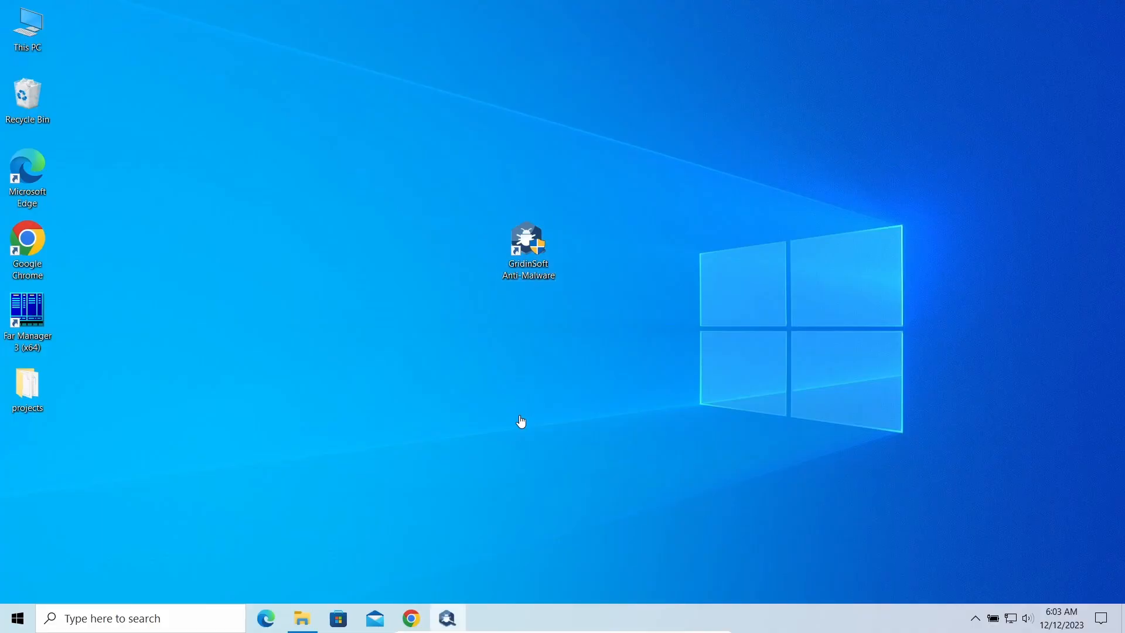
# - Launch Gridinsoft Anti-Malware from its desktop shortcut
pyautogui.doubleClick(528, 242)
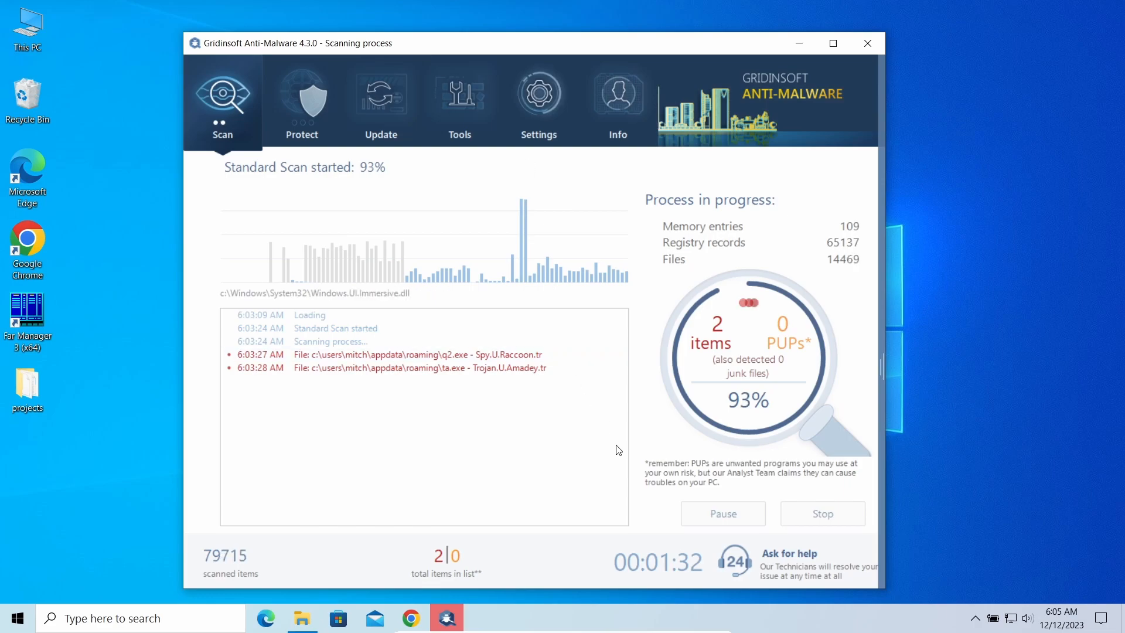
pyautogui.moveTo(651, 373)
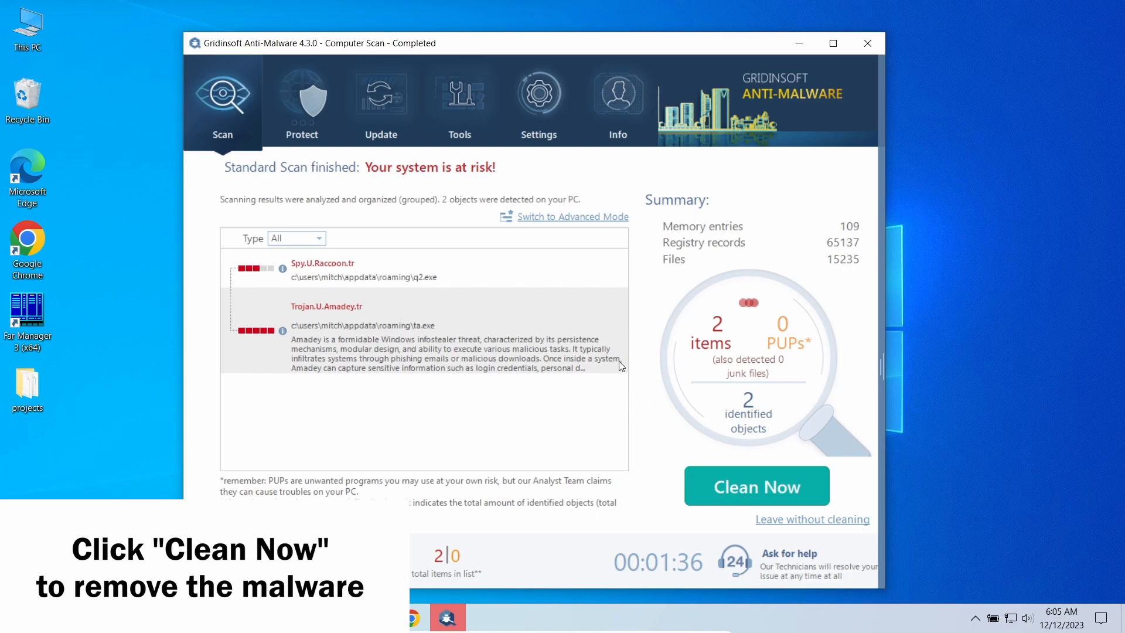
# - Clean both detected threats (Raccoon spyware, Amadey trojan) and dismiss the removal report
pyautogui.click(757, 486)
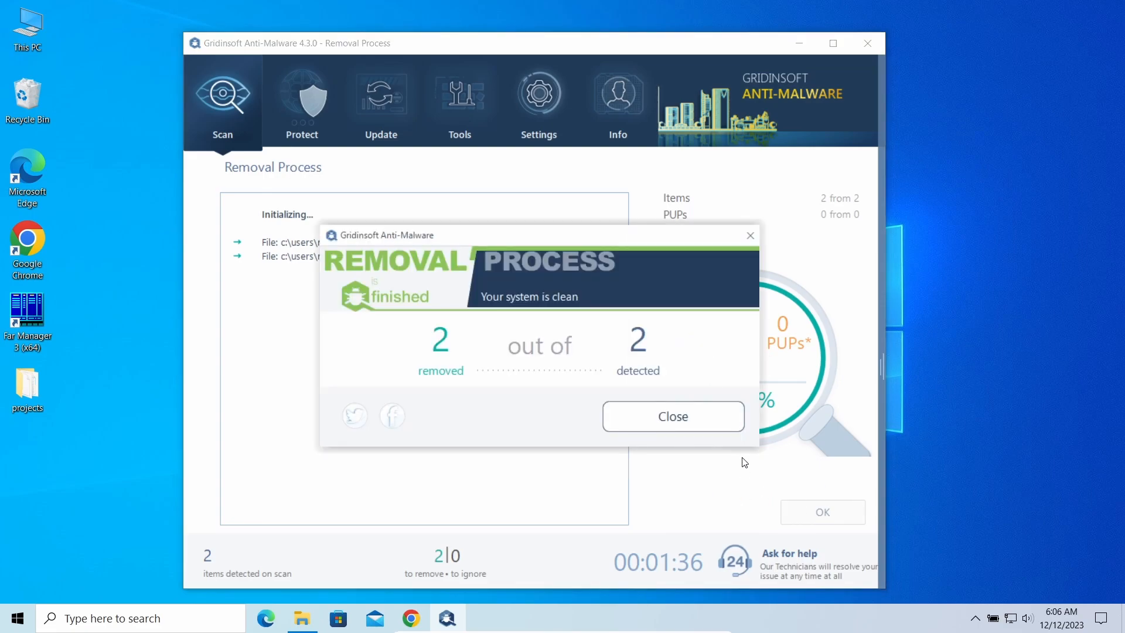
pyautogui.click(674, 416)
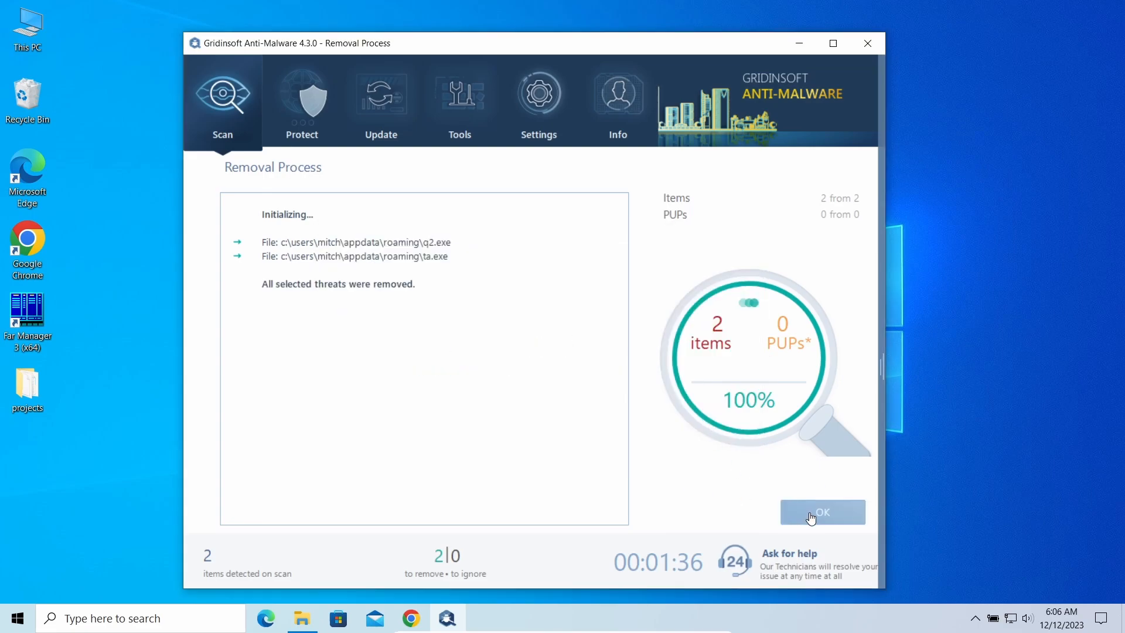
pyautogui.click(823, 513)
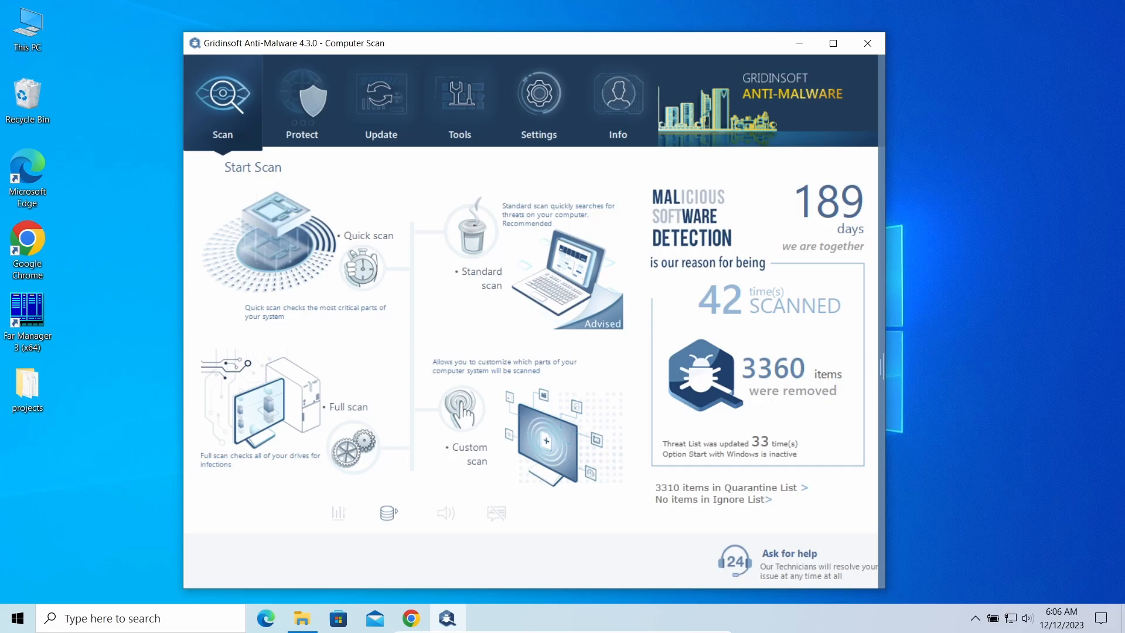